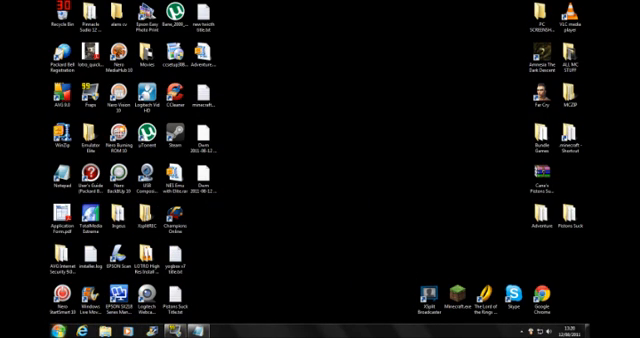
Search 'cmd' from the Windows 7 Start menu to launch Minecraft Beta 1.7.3 with Yogbox.
left_click(12, 330)
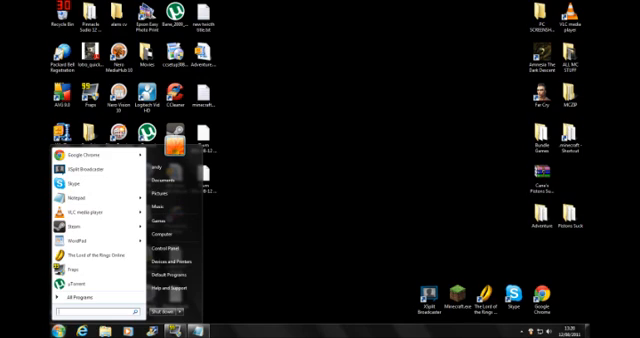
type("cmd")
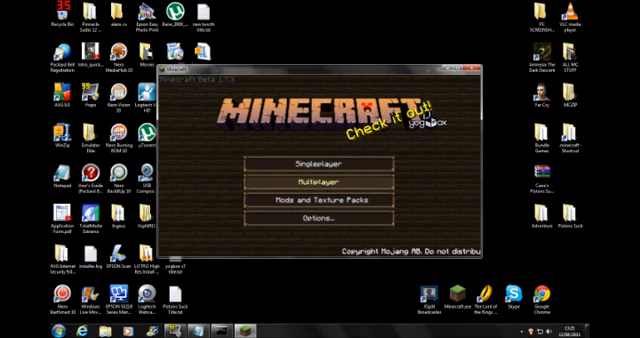
Load the tg4f singleplayer world and toggle the F3 debug screen.
left_click(320, 160)
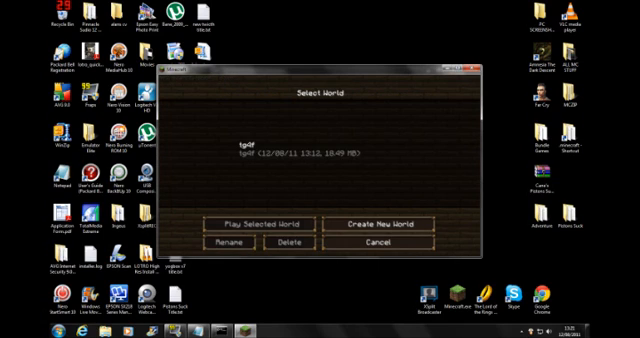
left_click(259, 224)
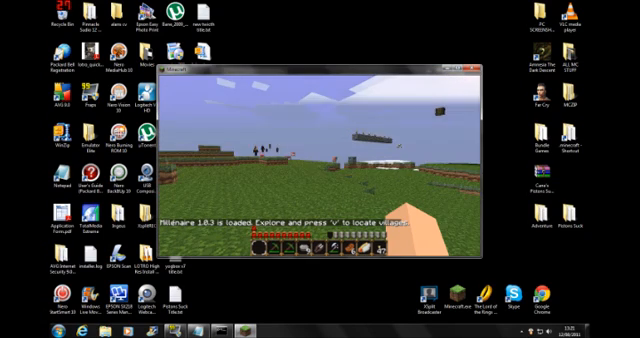
key("F3")
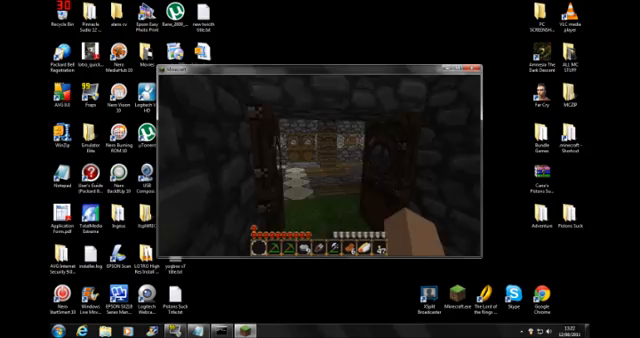
mouse_move(320, 160)
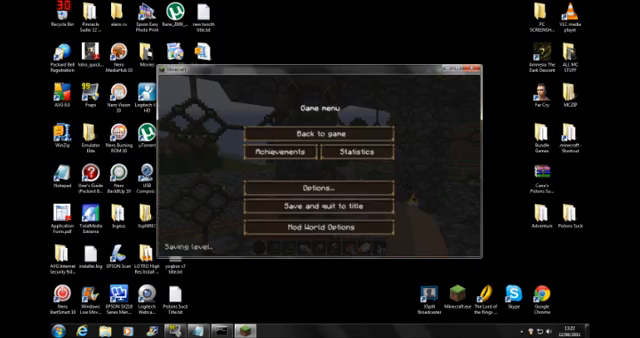
Quit the game, relaunch and log in through the launcher, then return to Singleplayer.
left_click(320, 206)
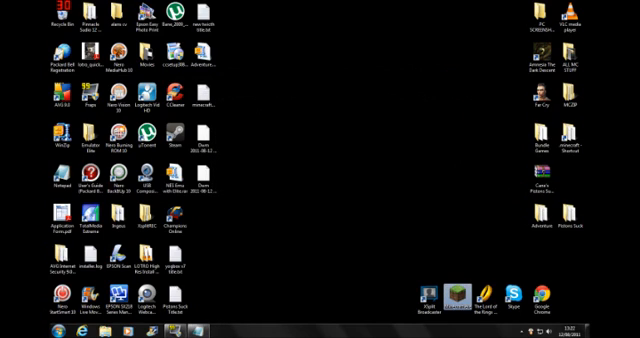
left_click(452, 294)
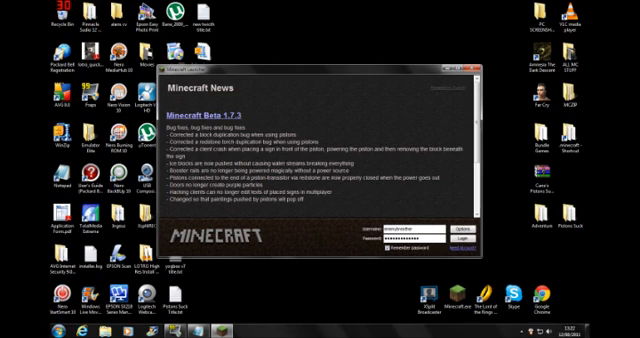
left_click(458, 241)
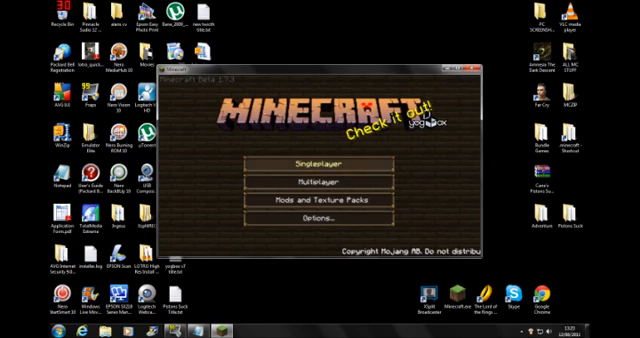
left_click(320, 159)
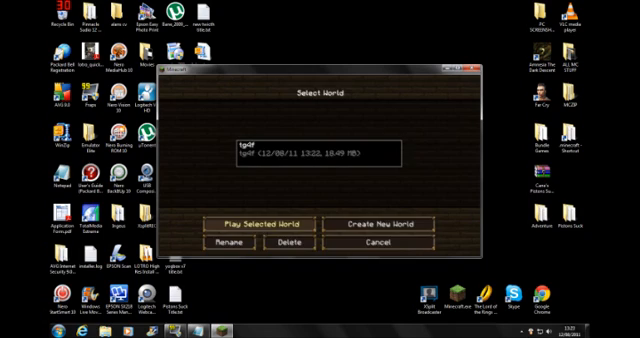
Replay tg4f, show the F3 frame rate and memory readout, then pause with Esc.
left_click(259, 224)
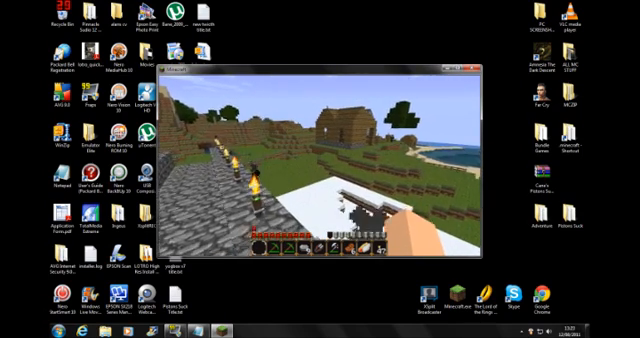
key("F3")
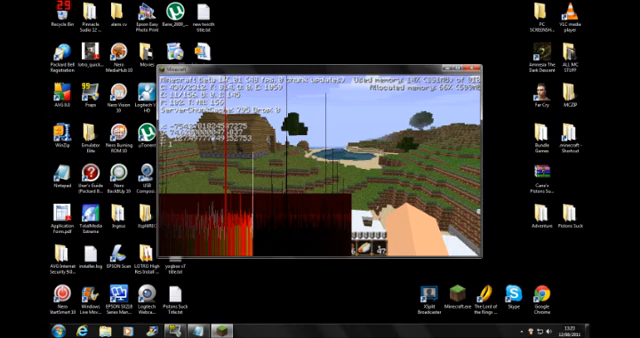
key("Escape")
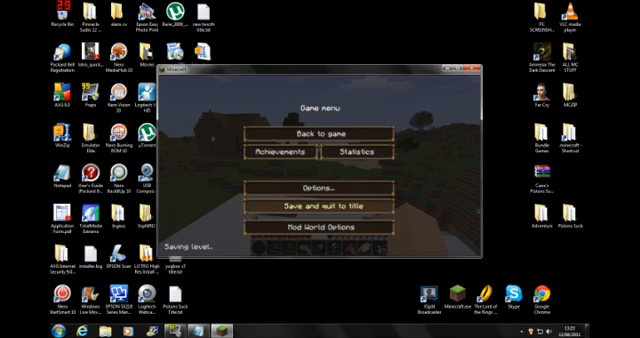
Quit Minecraft and type the user name 'johndy' into the 2048 MB launch command's path.
left_click(320, 208)
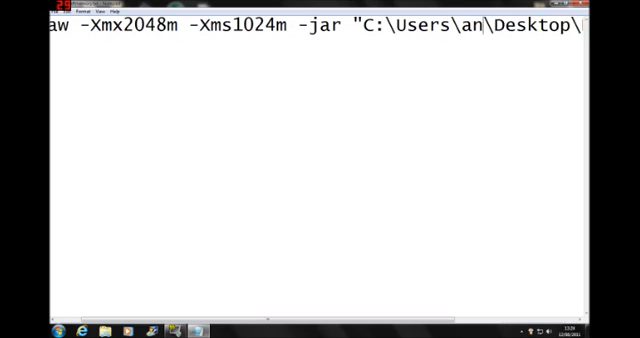
type("john")
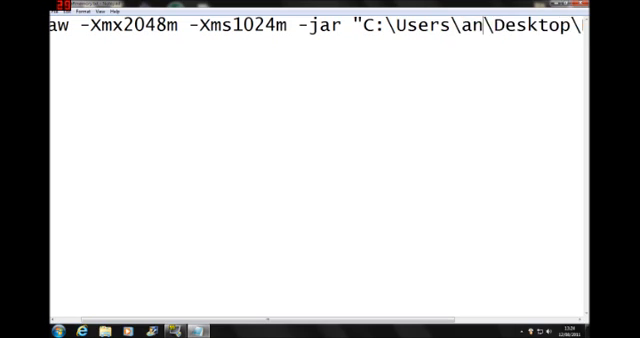
type("dy")
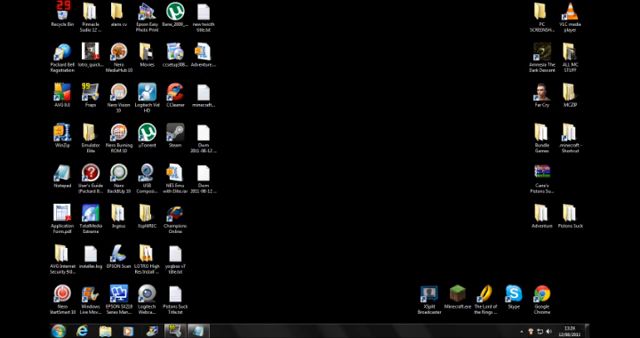
Run the 2048 MB Java command, log in to the launcher, and pick tg4f.
left_click(12, 330)
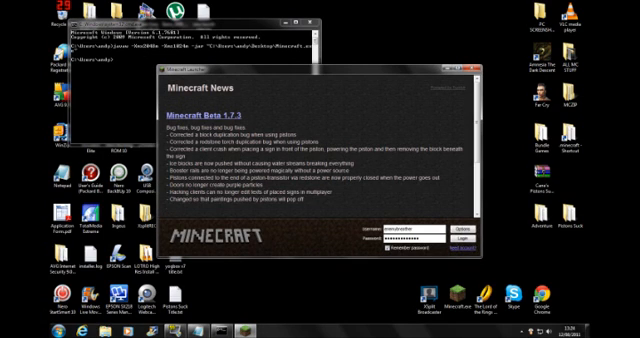
left_click(485, 246)
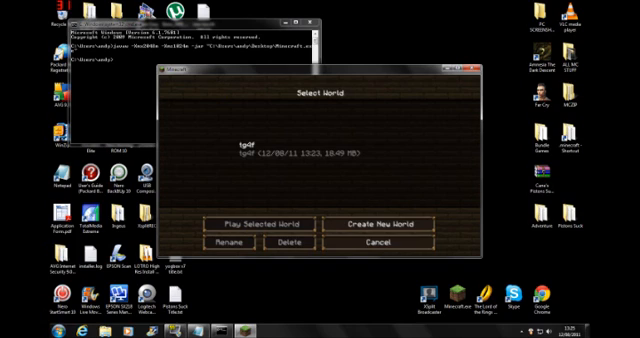
left_click(320, 155)
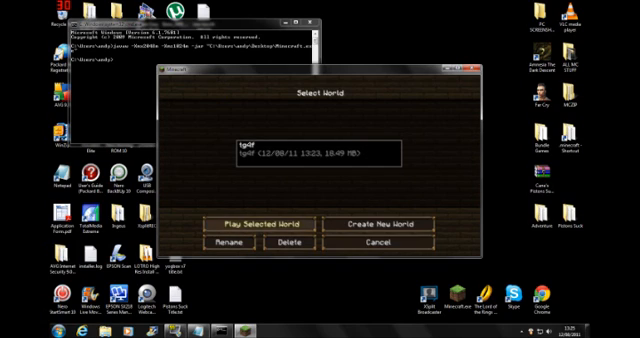